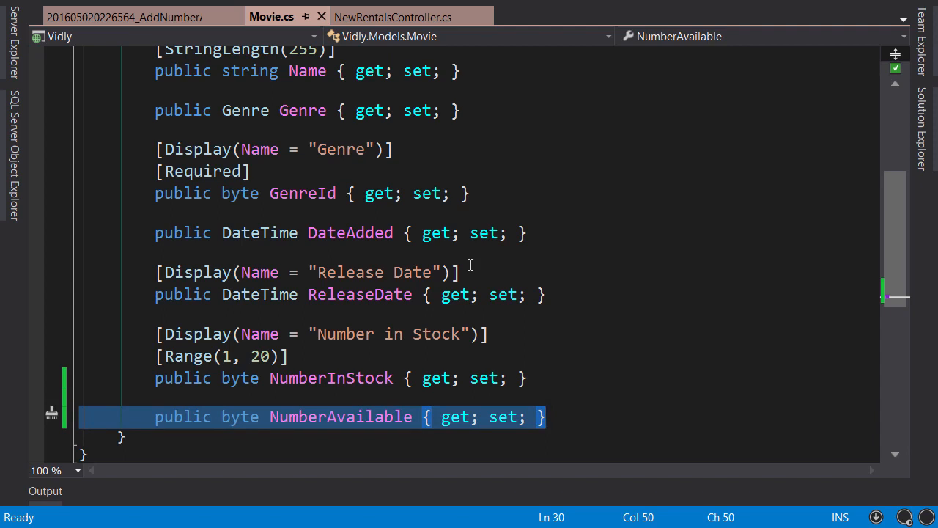
Review the AddNumberAvailableToMovie migration's SQL line copying NumberInStock into NumberAvailable
click(125, 16)
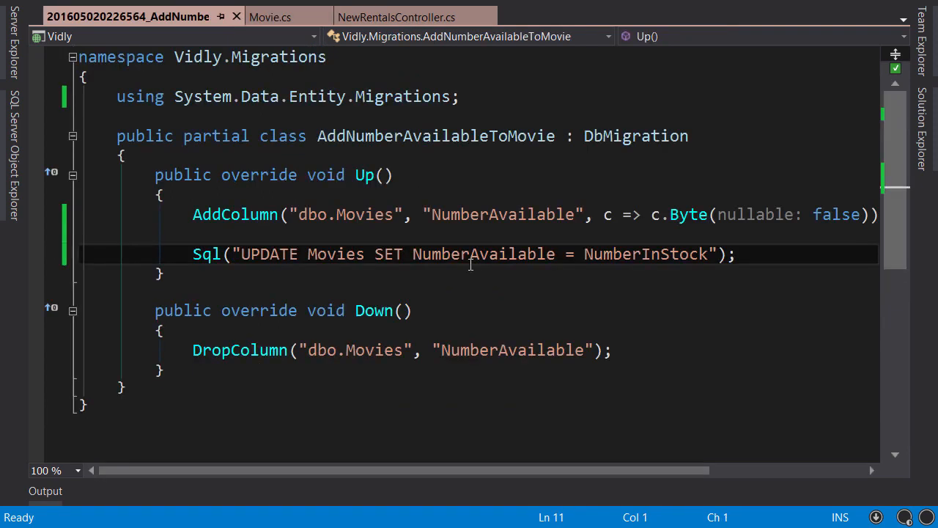
triple_click(469, 254)
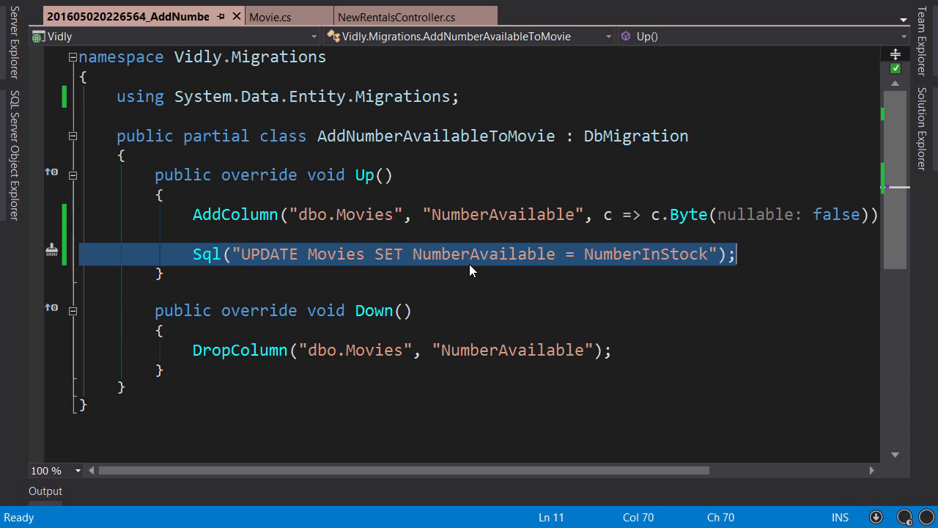
click(400, 16)
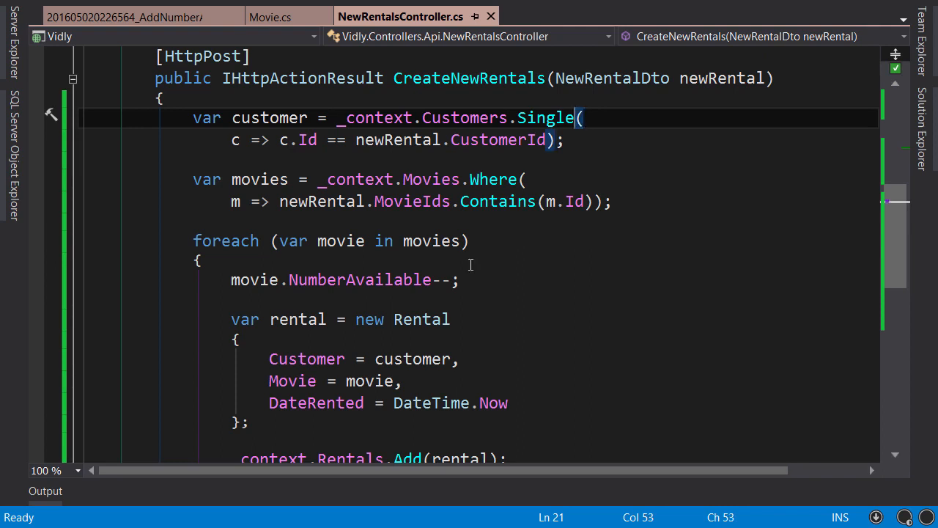
Look up the customer with SingleOrDefault and return a 'CustomerId is…' BadRequest when null
text(OrDefault)
text(if)
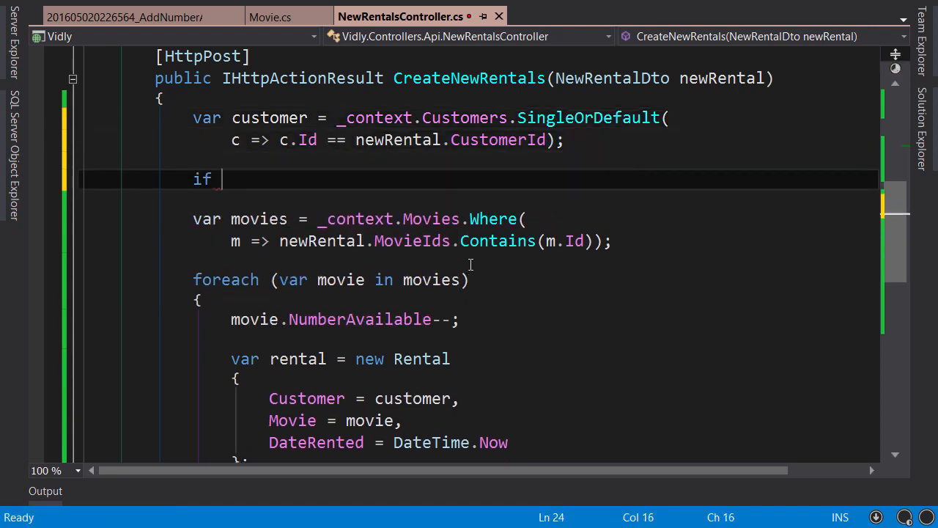
text((customer == null)
text(re)
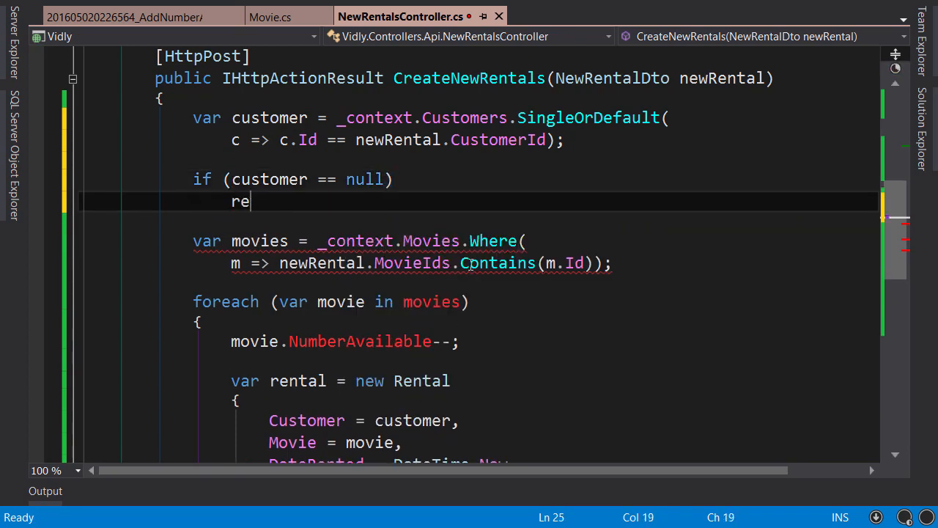
text(turn BadRequest()
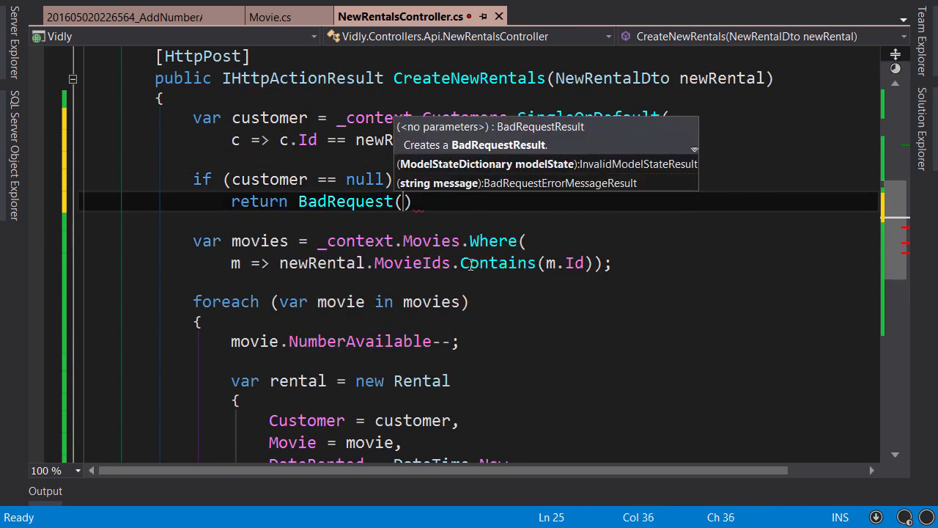
text("CustomerId is")
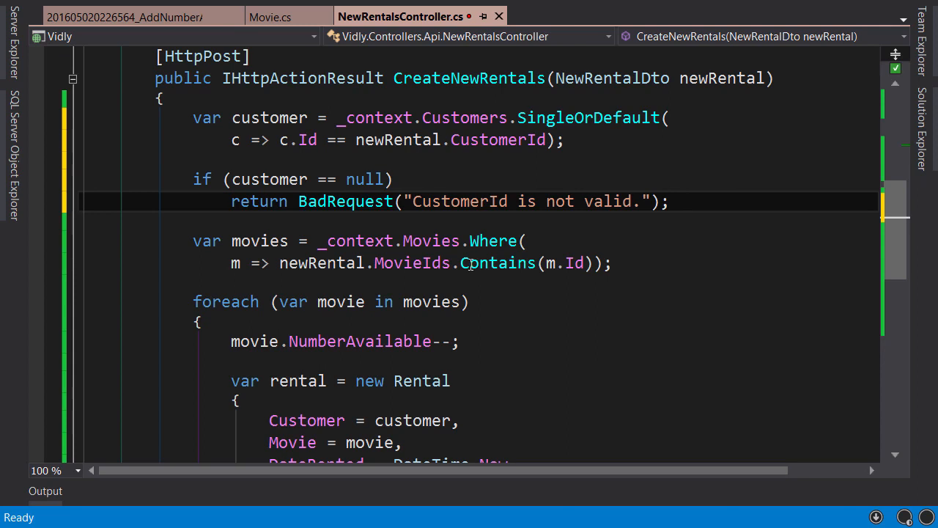
Return BadRequest 'No Movie Ids have been given.' when newRental.MovieIds.Count is 0
text(if)
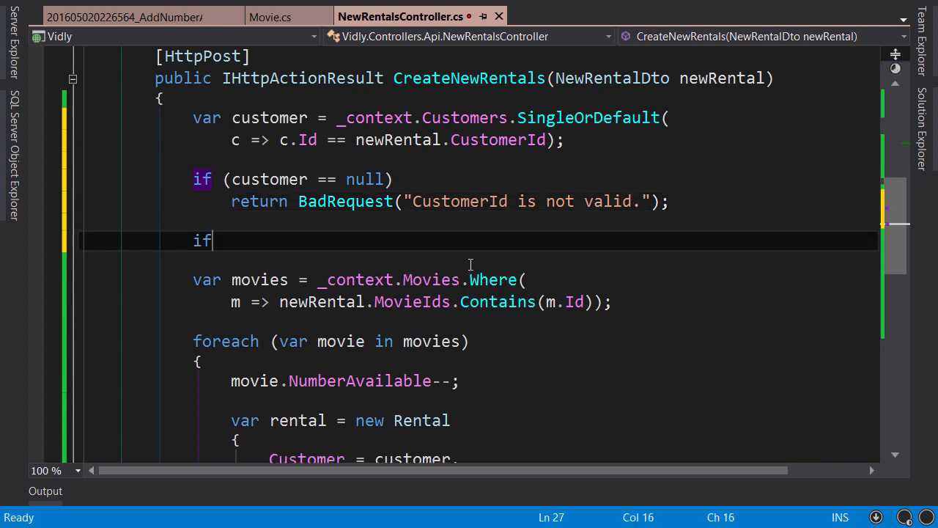
text((newRental))
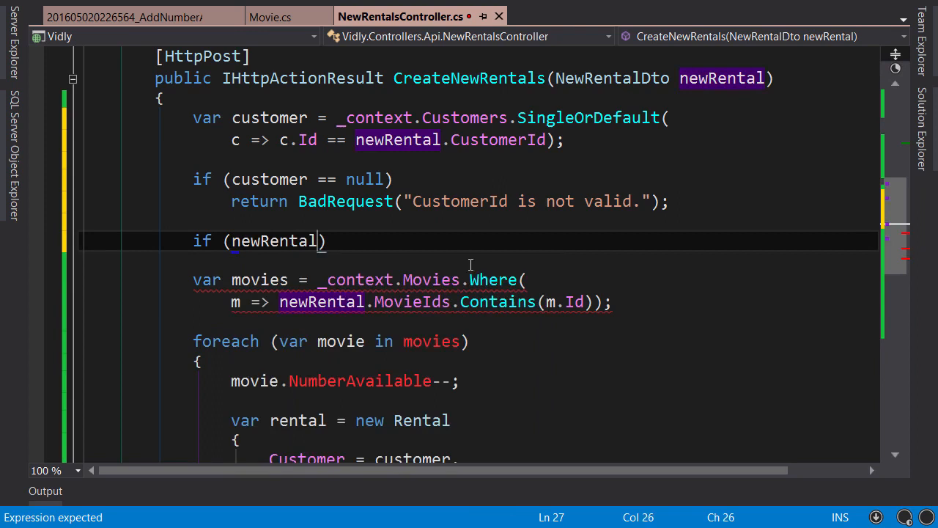
text(.MovieIds.C)
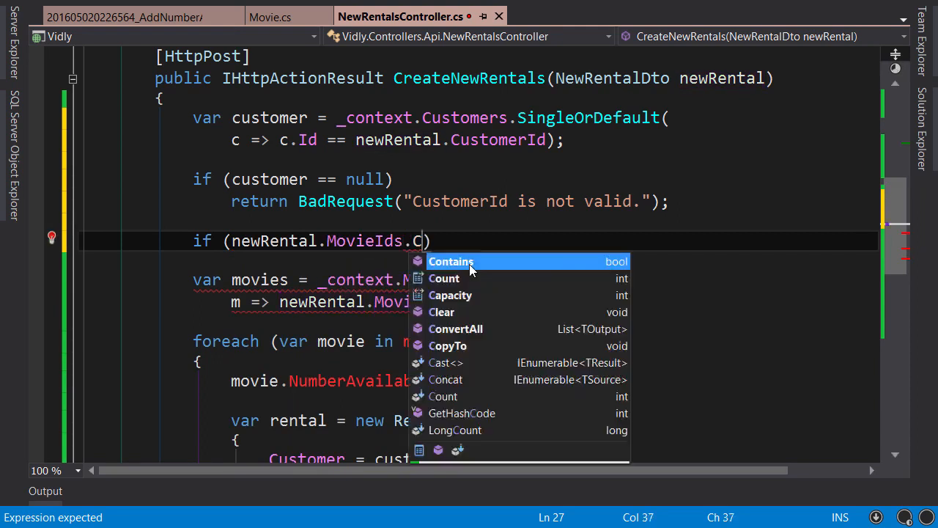
text(ount == 0)
text(return BadRequest("");)
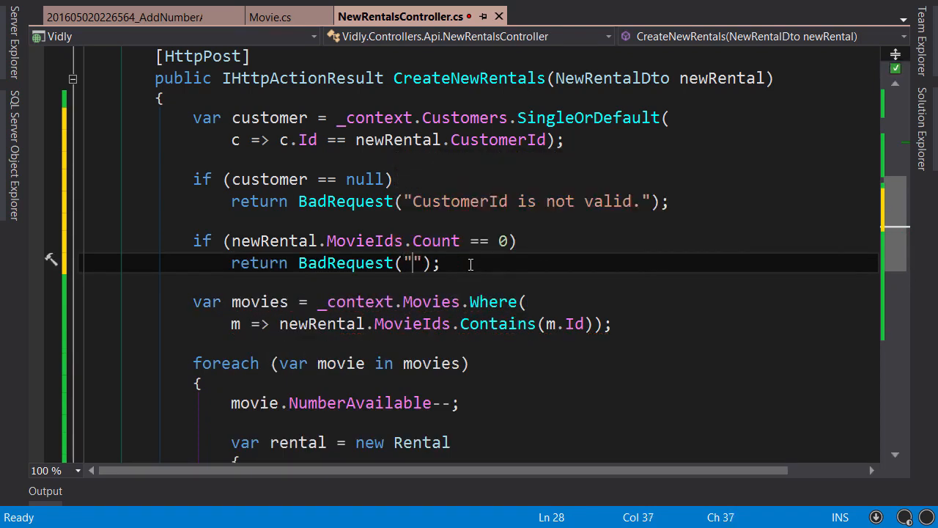
text(No Movie Ids)
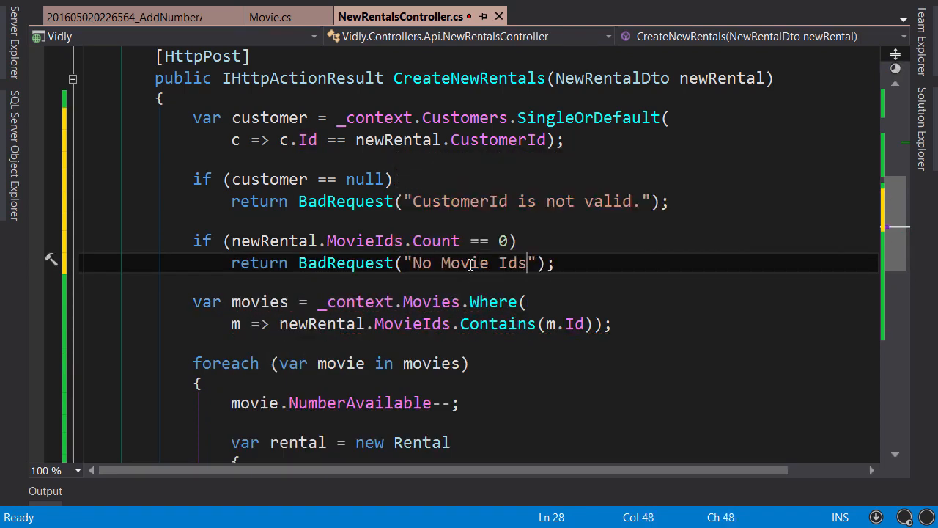
text(have been given.)
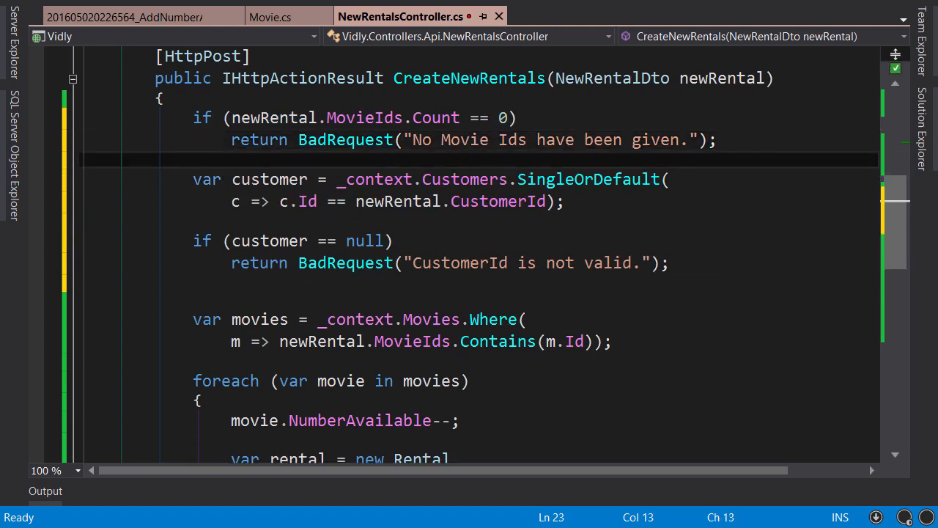
After the movies query, return BadRequest 'One or more MovieIds are invalid.' when counts differ
click(469, 263)
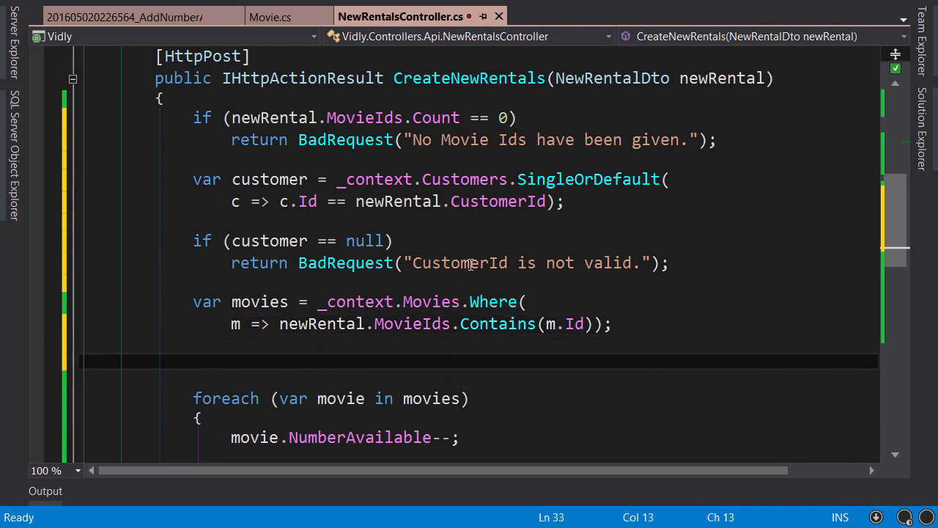
text(if (movies.C)
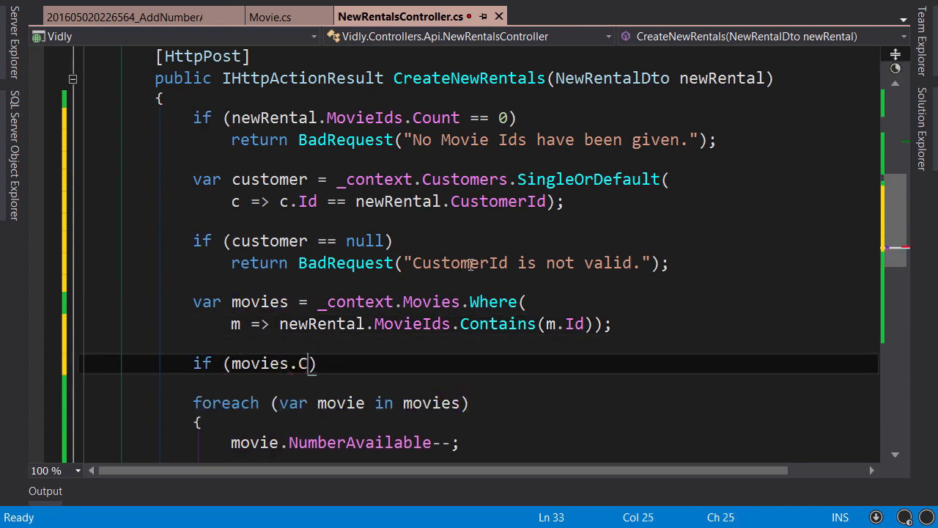
text(ount)
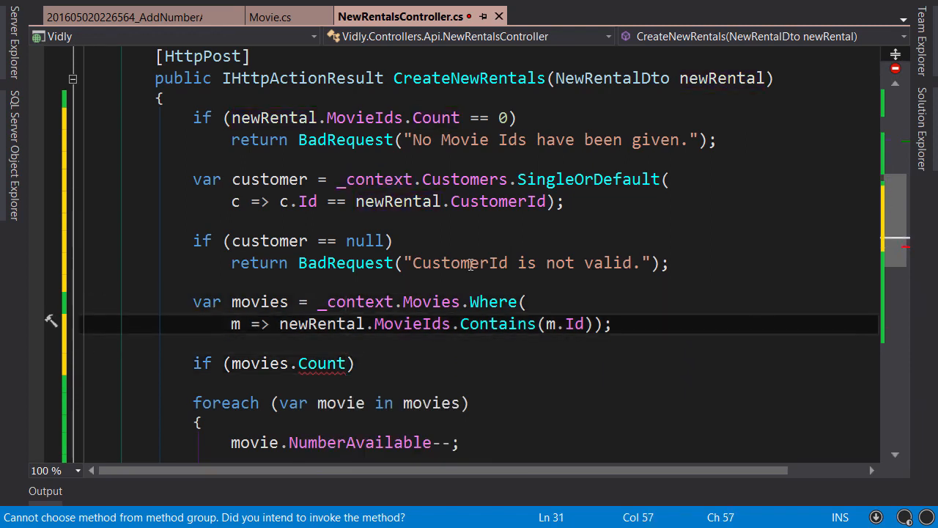
text(.ToList())
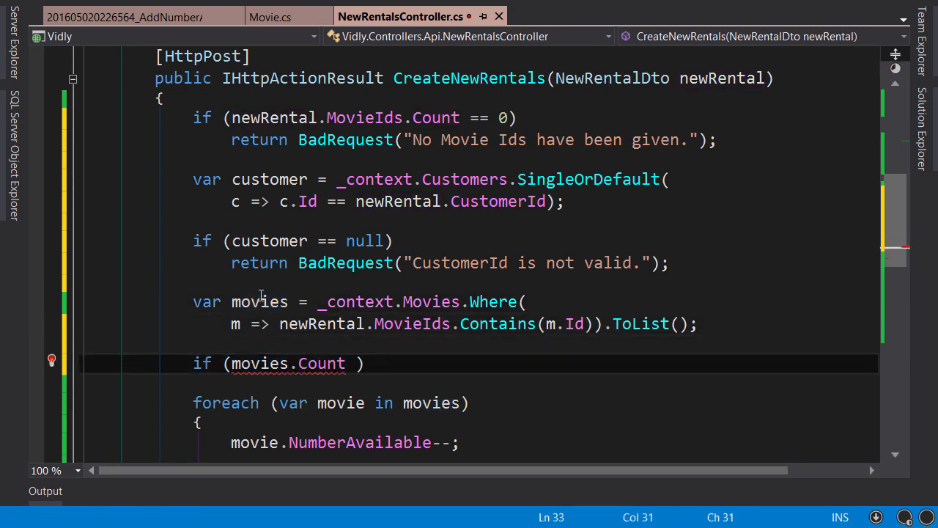
text(!= n)
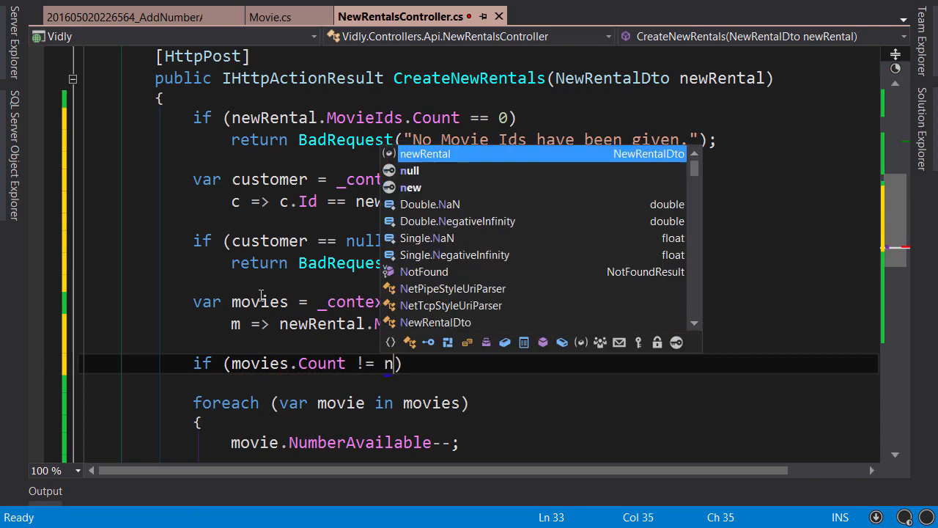
text(ewRental)
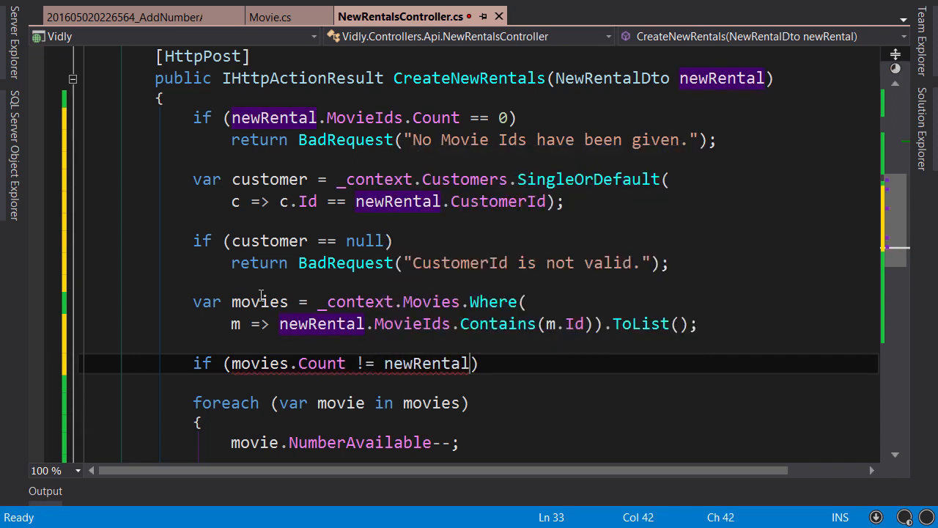
text(.MovieIds.Co)
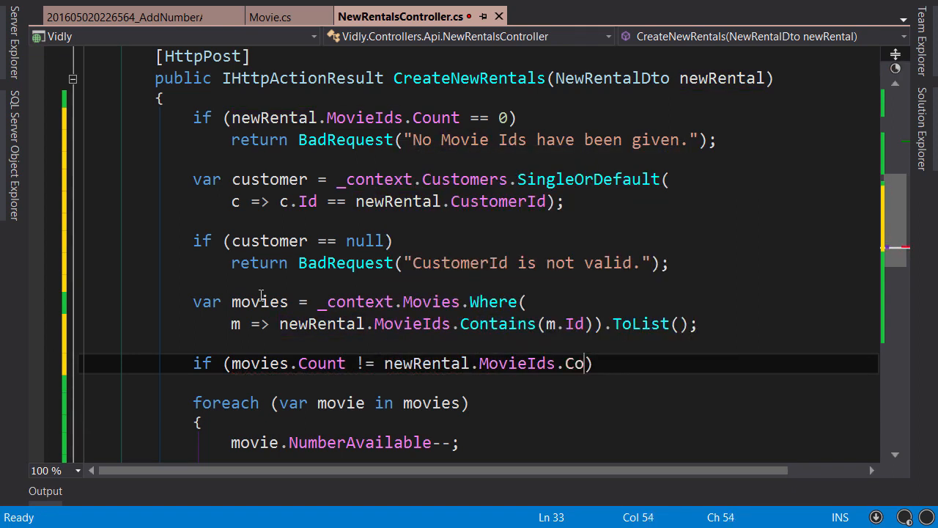
text(unt))
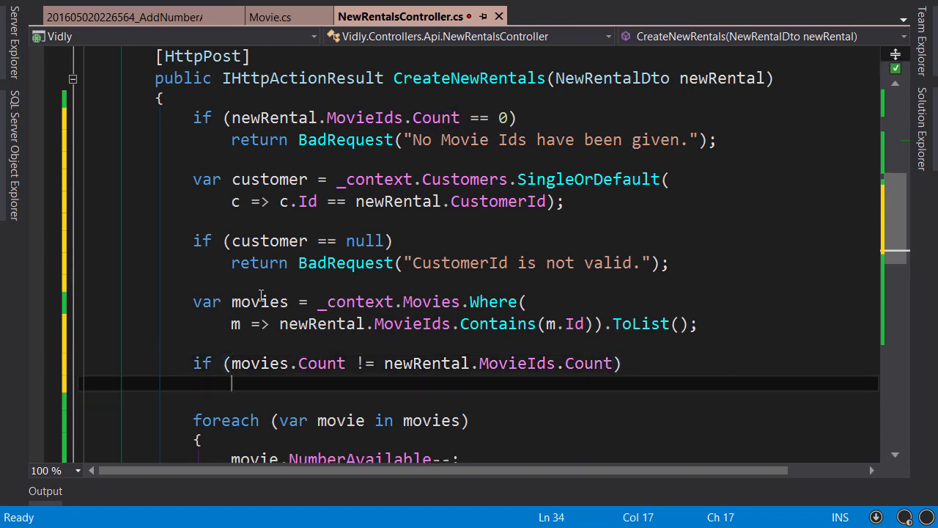
text(re)
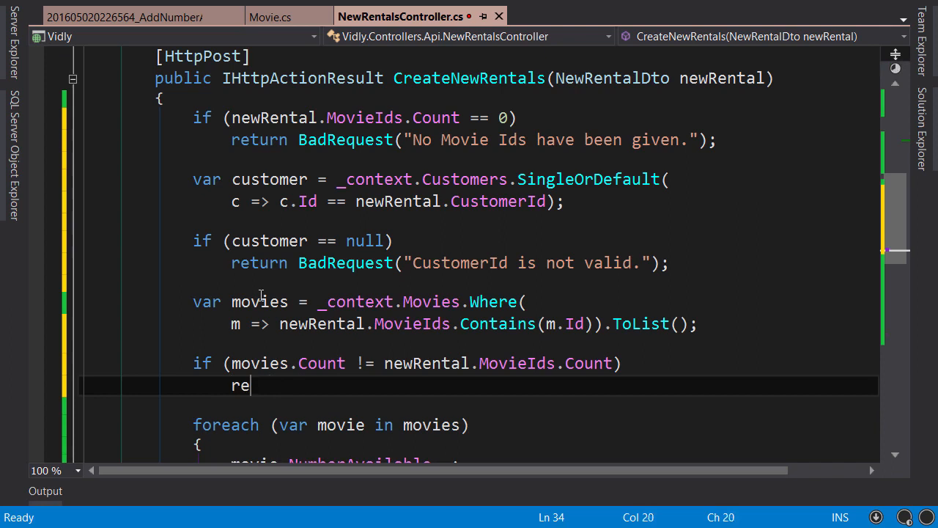
text(turn BadRequest("One or)
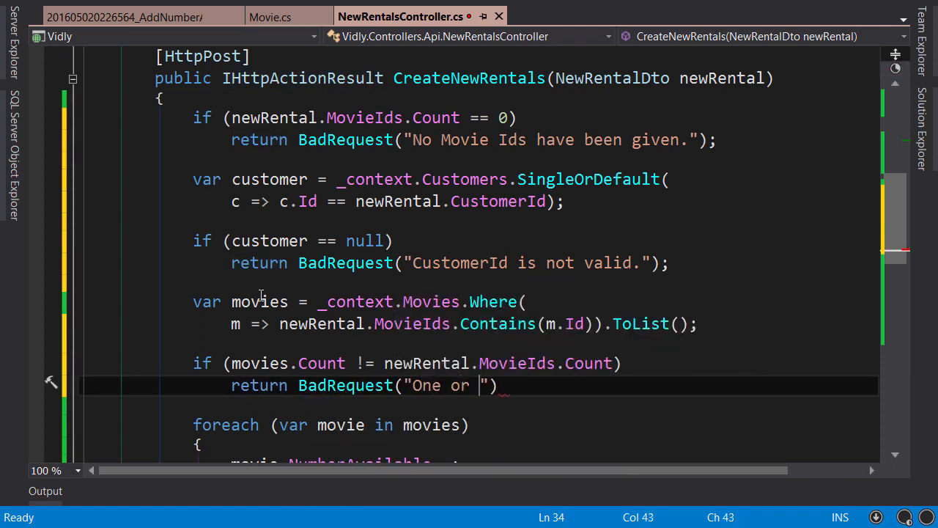
text(more MovieIds are in)
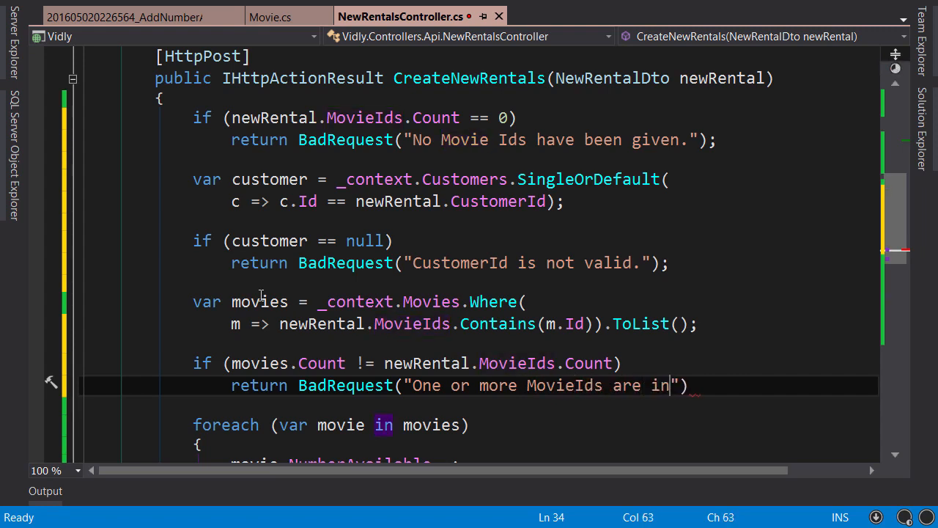
text(valid.)
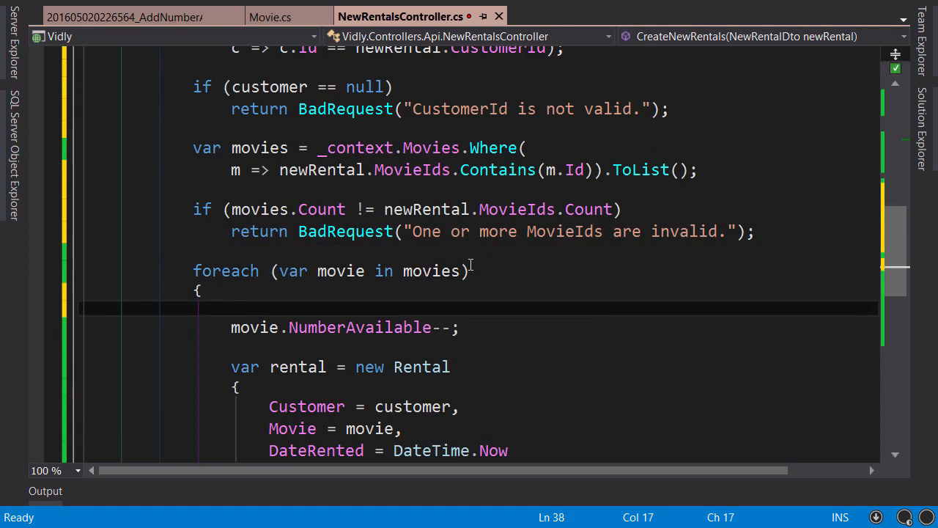
In the foreach, return BadRequest 'Movie is not available.' when movie.NumberAvailable is 0
text(if)
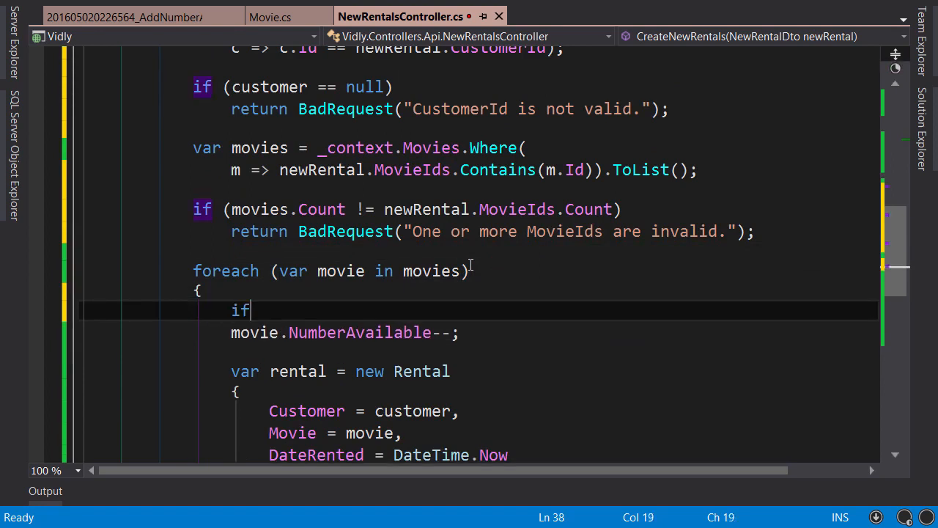
text((movie.NumberAvailable)
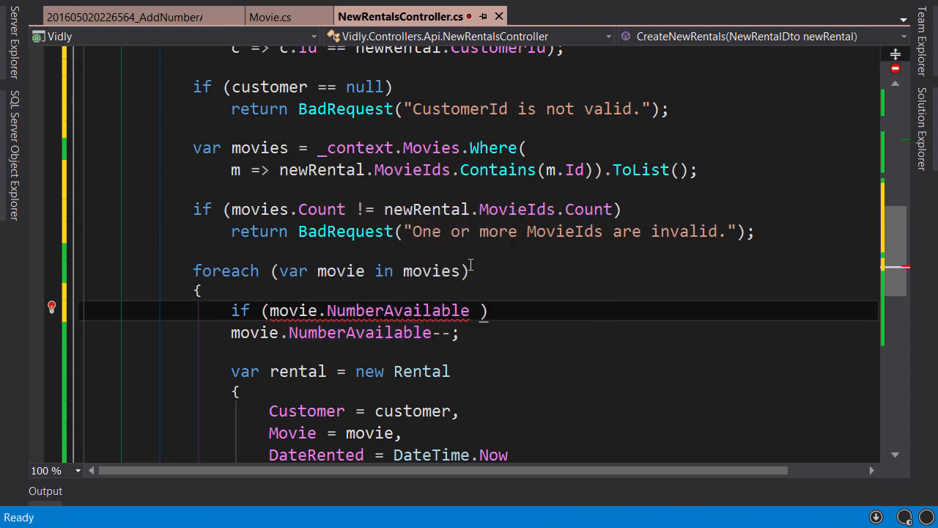
text(return BadRequest("");)
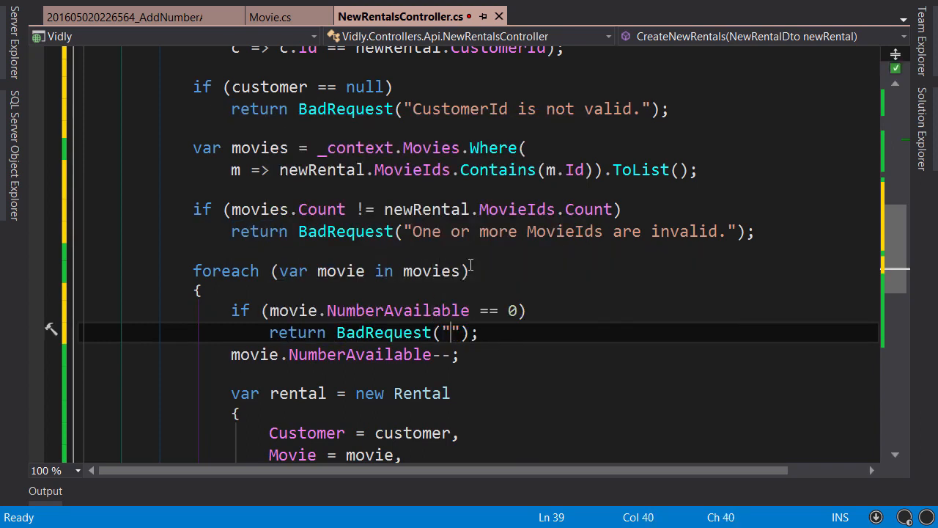
text(Movie is not available.)
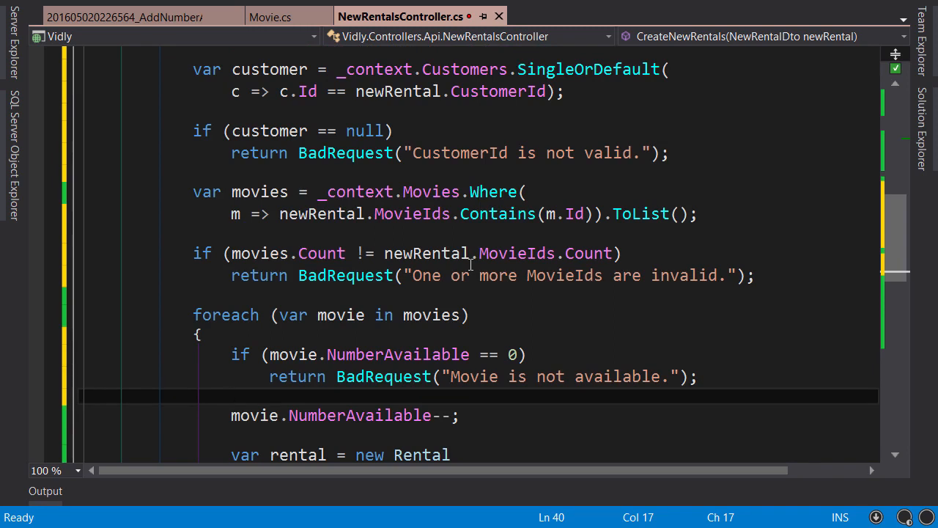
Revert the customer query to Single and remove the customer-null BadRequest check
click(231, 396)
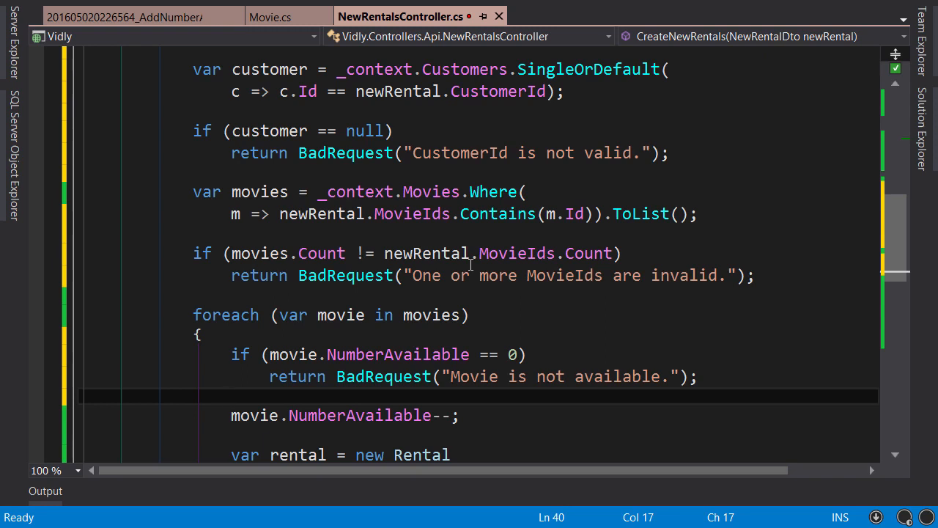
mouse_move(471, 263)
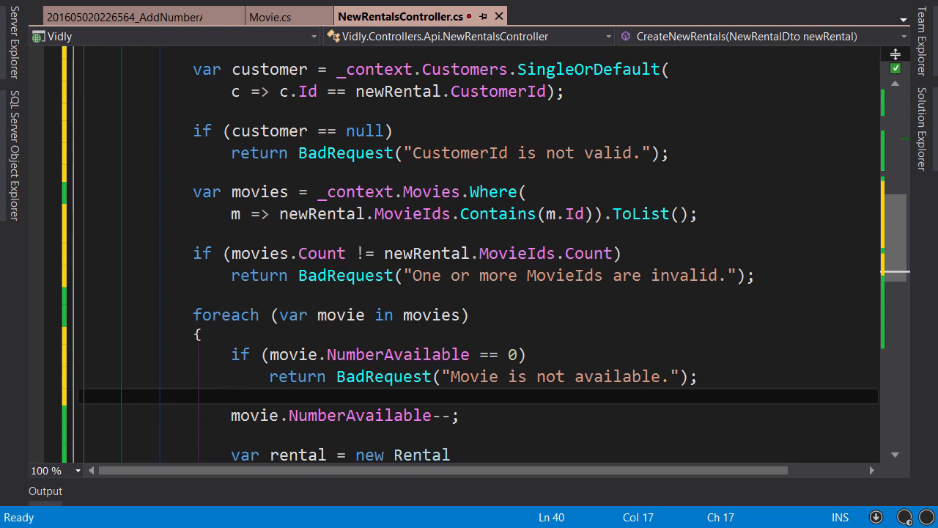
click(231, 395)
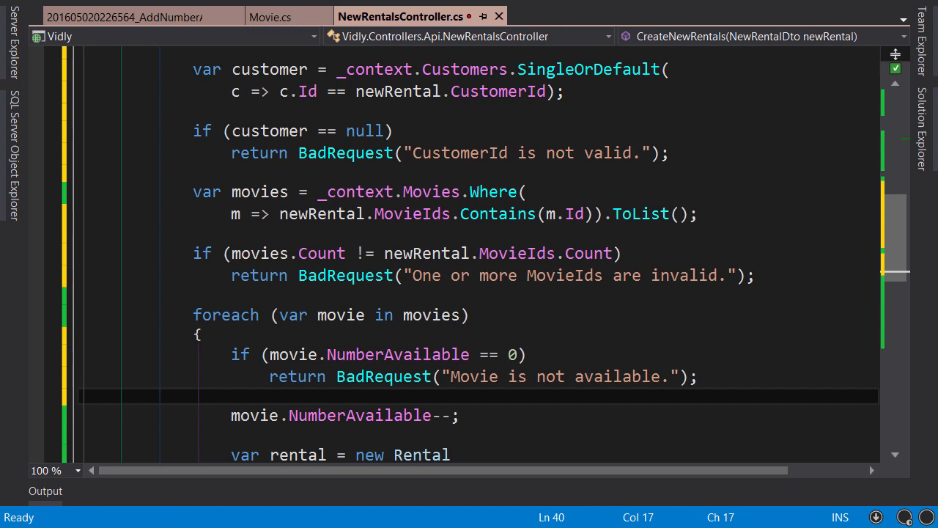
mouse_move(618, 109)
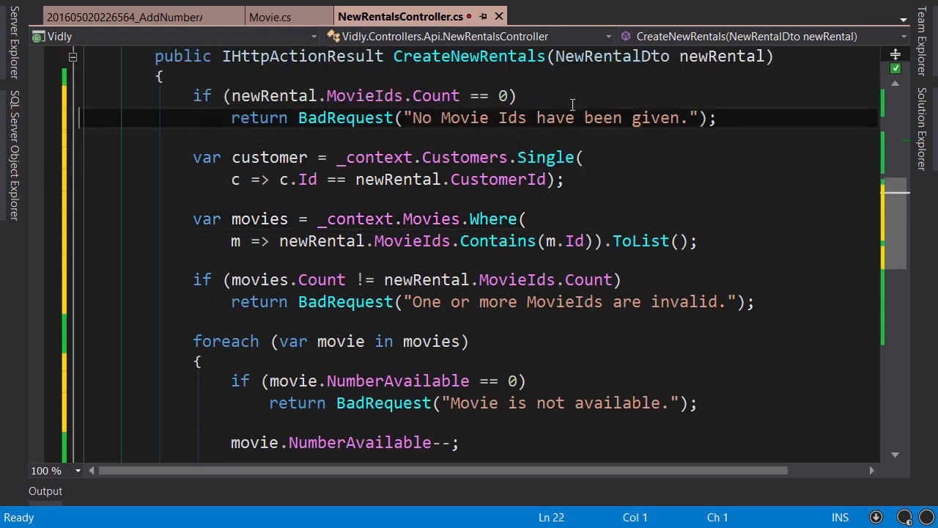
Delete the no-MovieIds check block and highlight the NumberAvailable property name
drag(202, 95, 716, 118)
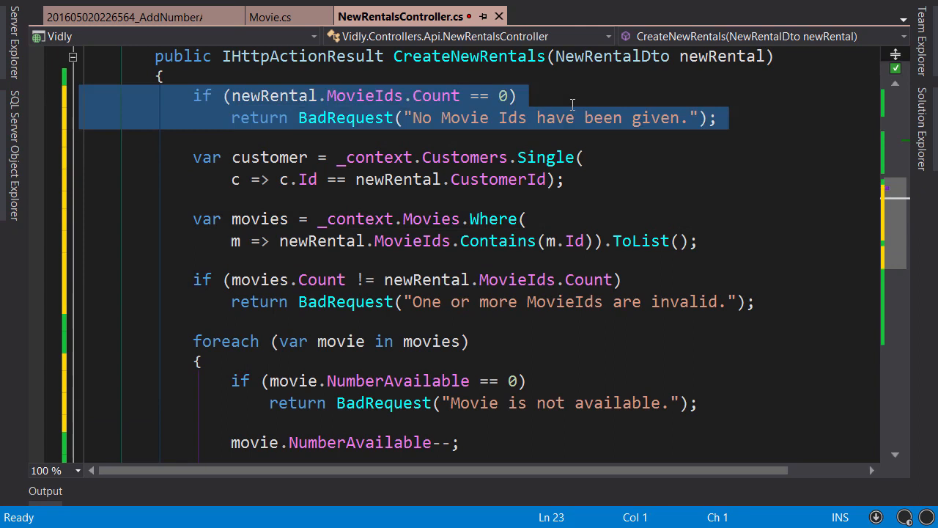
key(Delete)
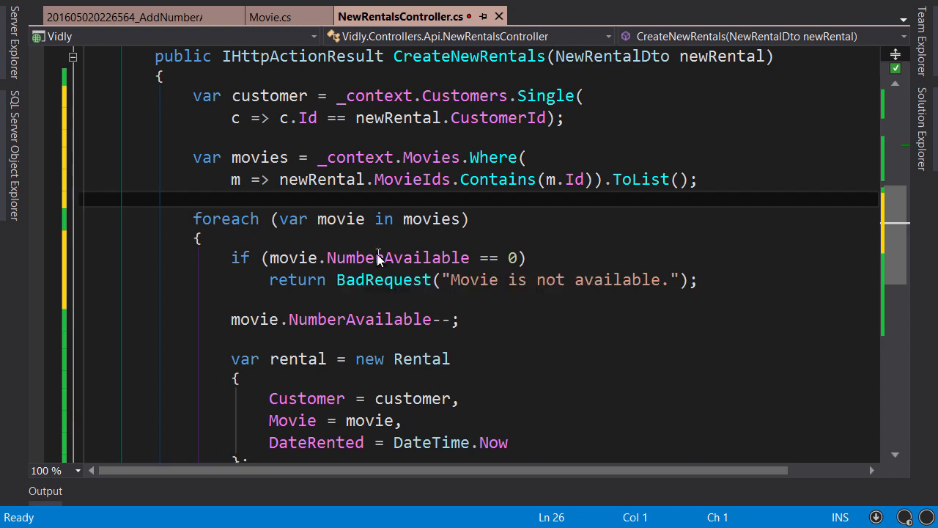
double_click(397, 258)
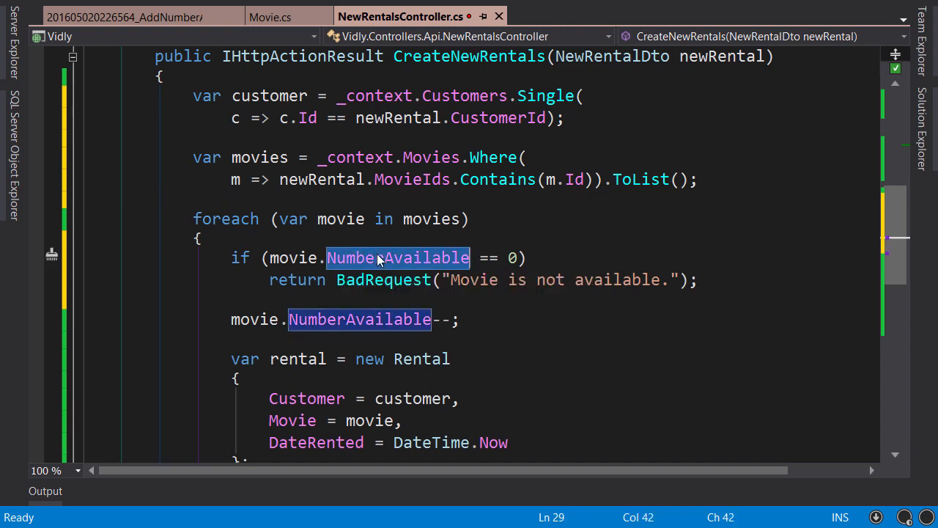